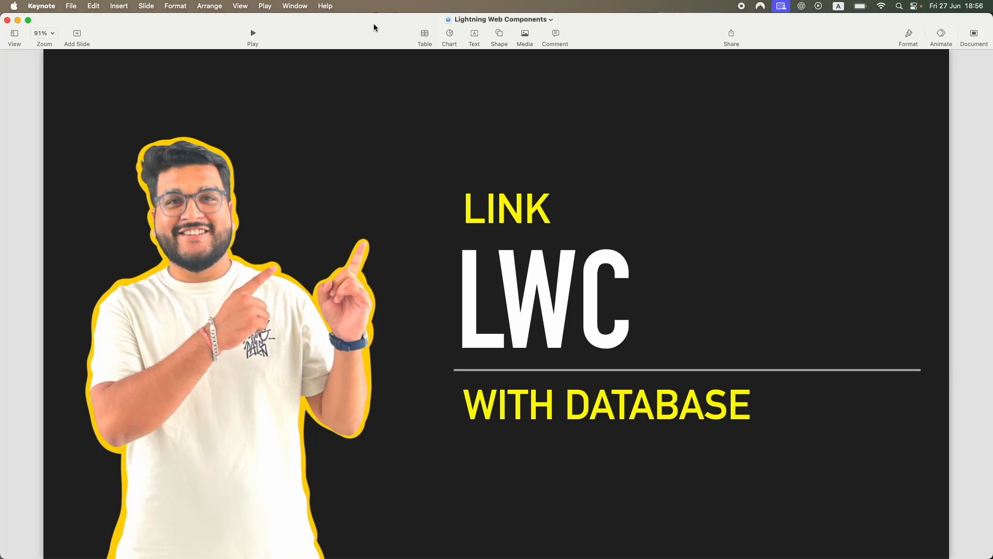
{"action": "mouse_move", "coordinate": [423, 135]}
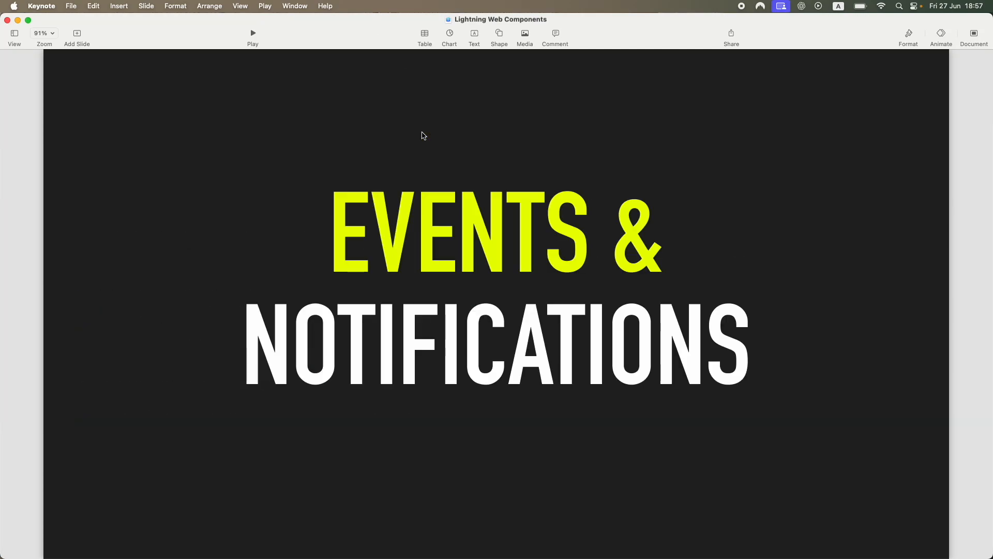
Step: Return to the LINK LWC WITH DATABASE slide, then advance to 'Work with the Server Side'
{"action": "key", "text": "right"}
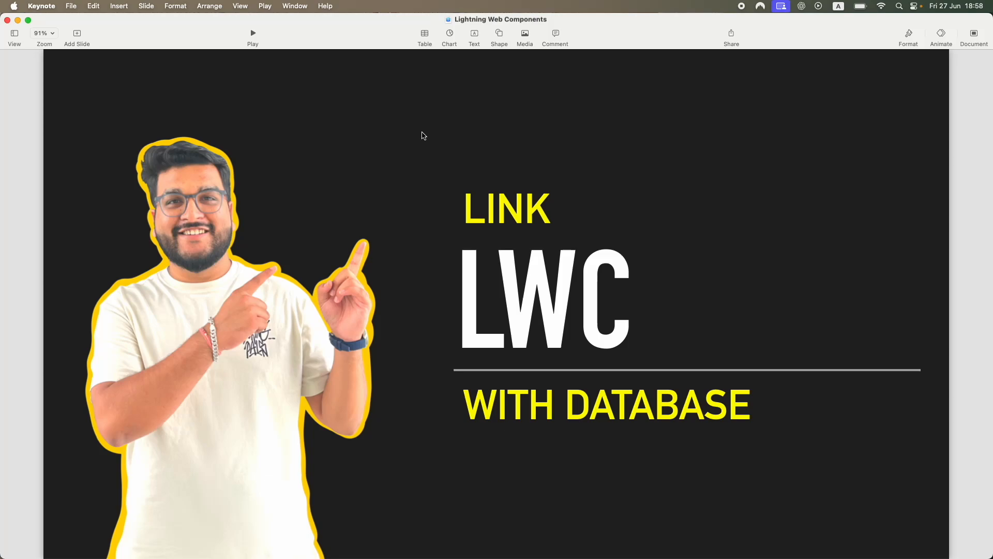
{"action": "key", "text": "right"}
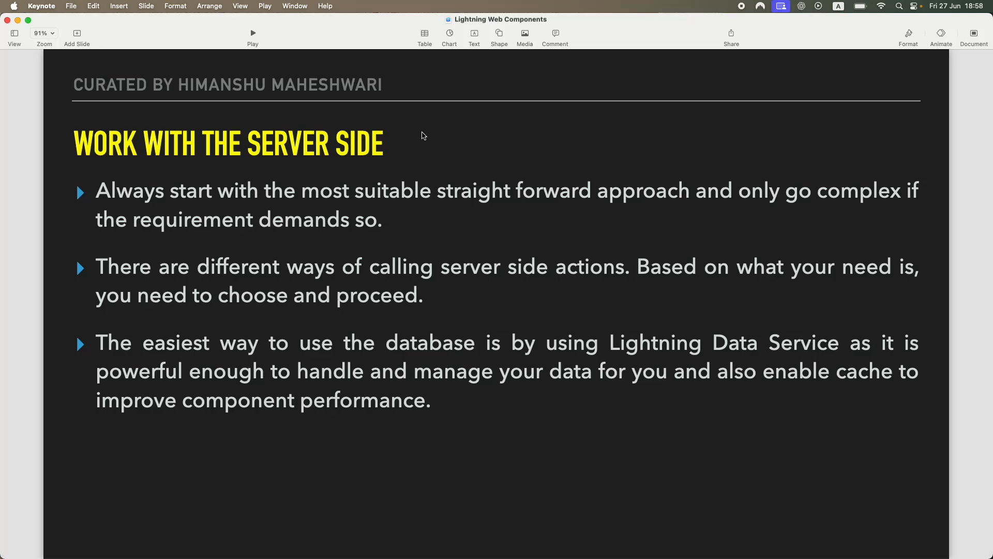
{"action": "mouse_move", "coordinate": [259, 158]}
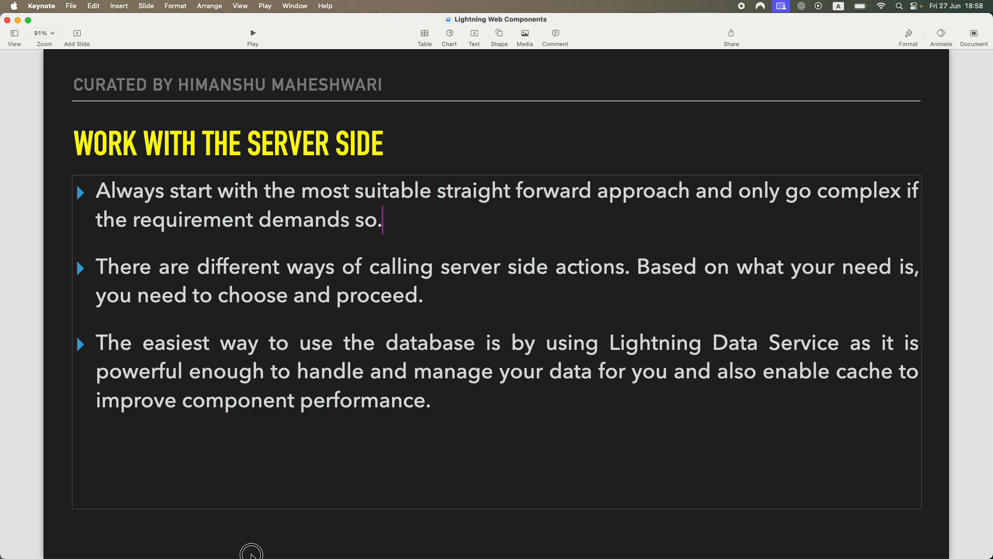
{"action": "left_click", "coordinate": [233, 469]}
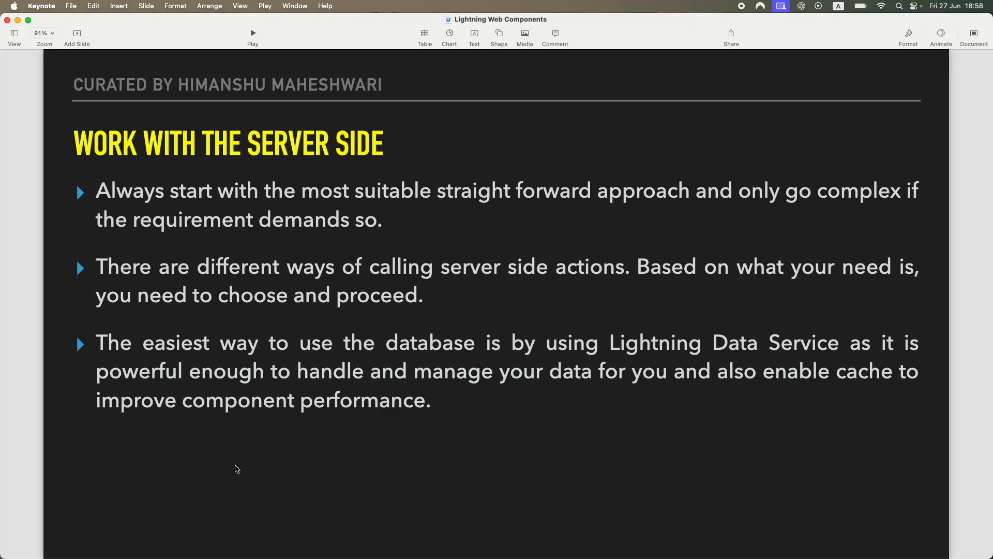
{"action": "left_click", "coordinate": [374, 272]}
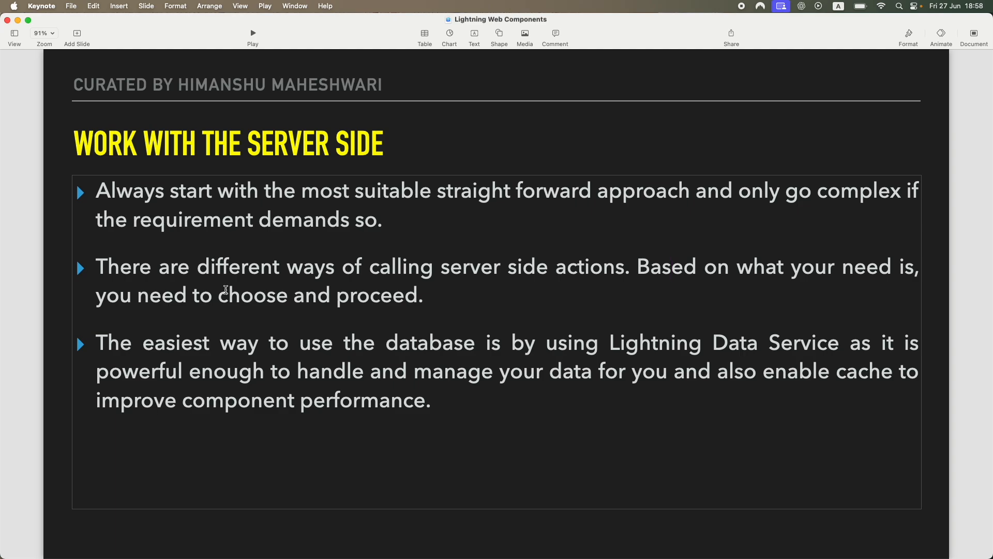
{"action": "left_click", "coordinate": [426, 295]}
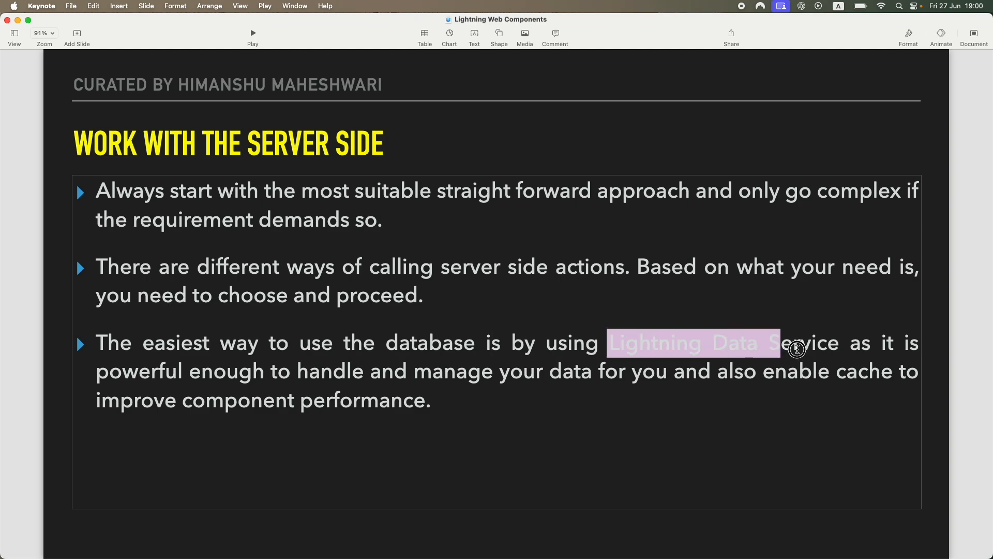
{"action": "left_click", "coordinate": [537, 370]}
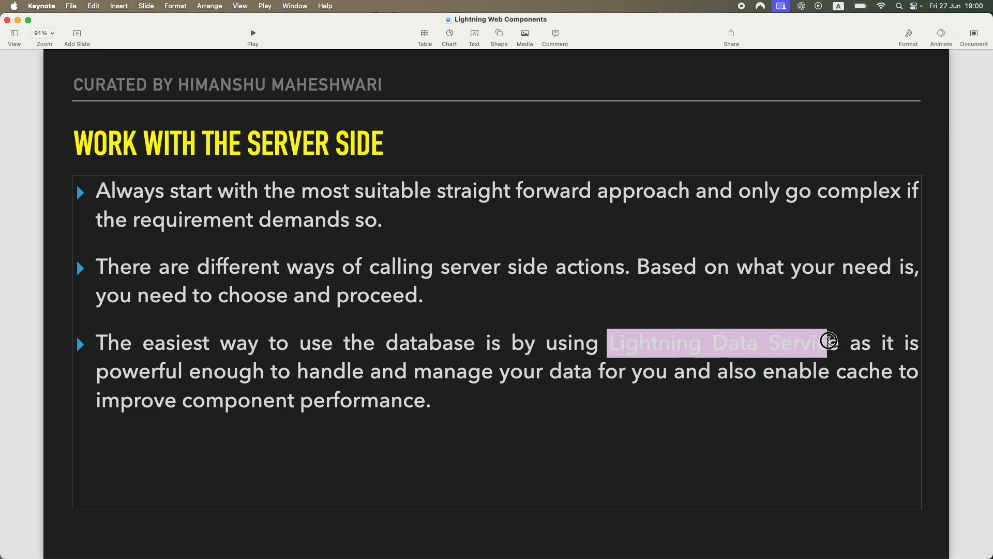
{"action": "double_click", "coordinate": [226, 372]}
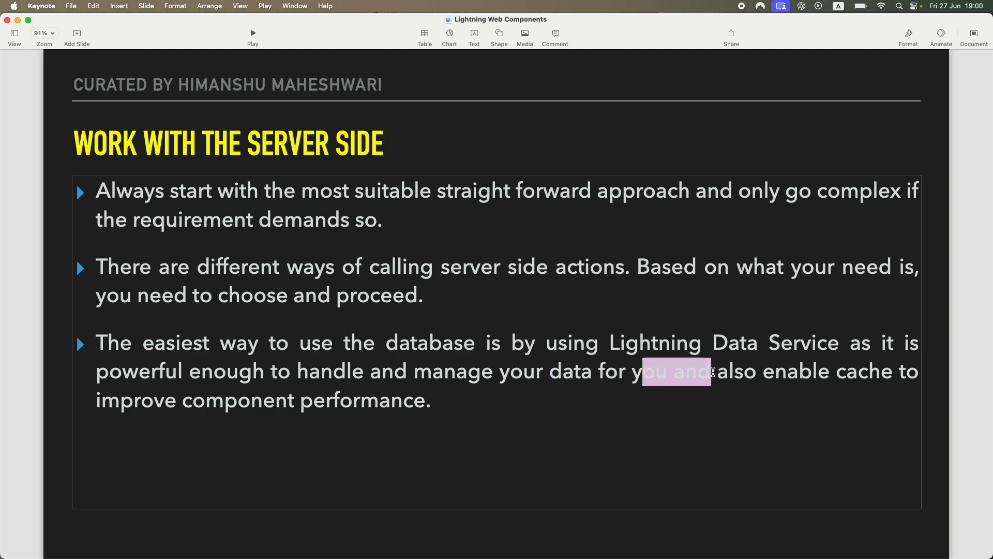
{"action": "left_click", "coordinate": [298, 428]}
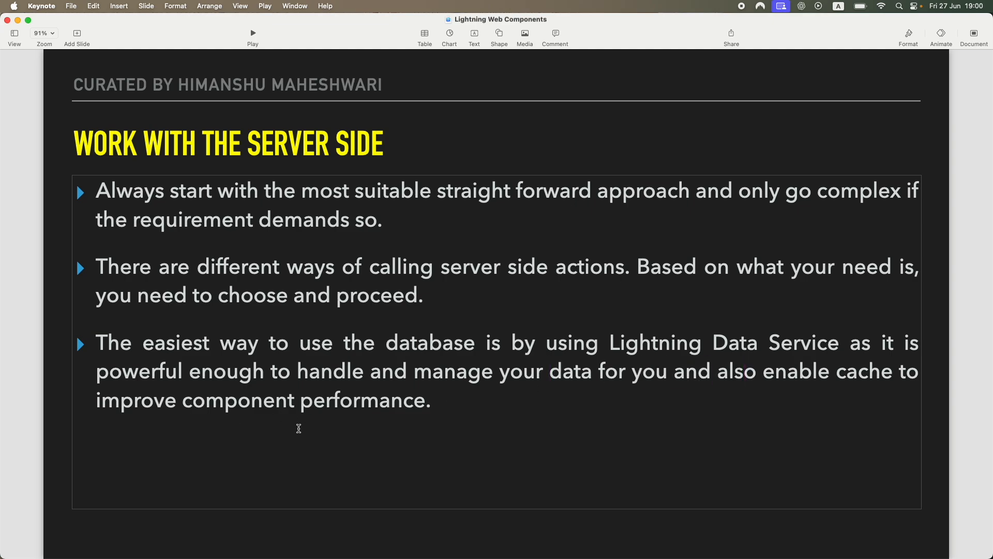
{"action": "mouse_move", "coordinate": [359, 426]}
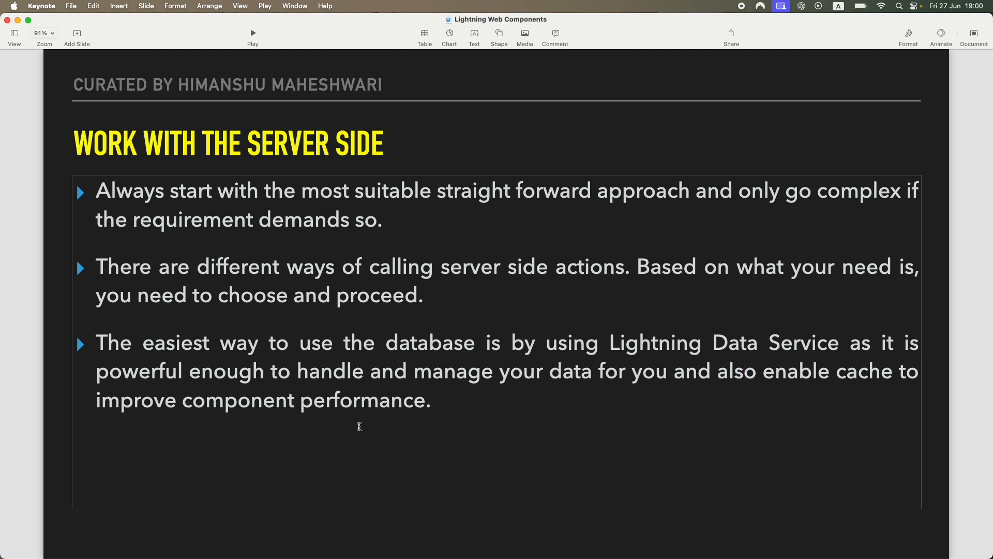